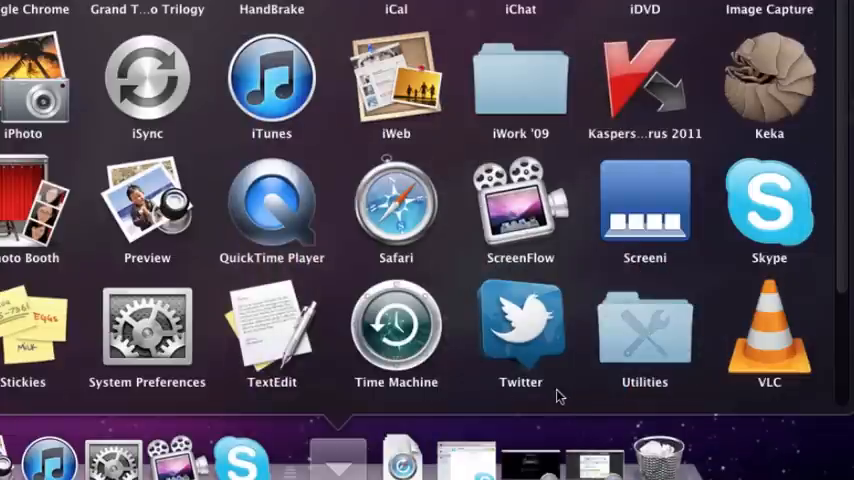
mouse_move(668, 222)
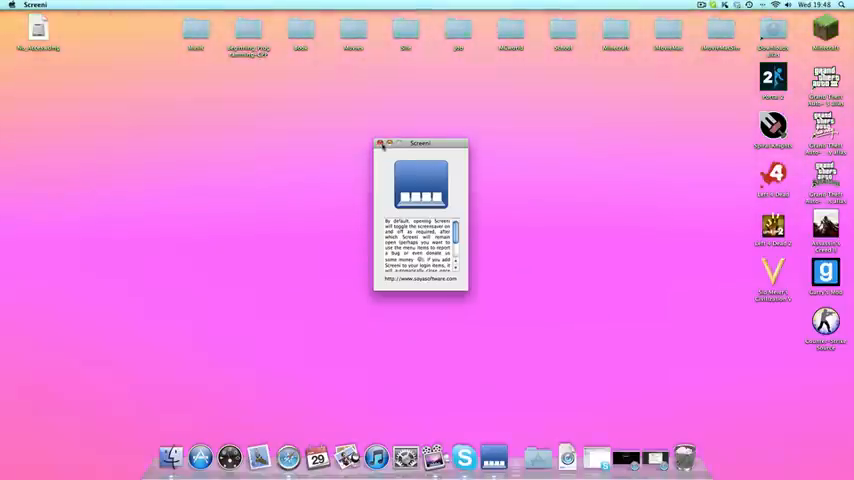
Dismiss the Screeni info window and show the Applications folder contents again.
left_click(380, 144)
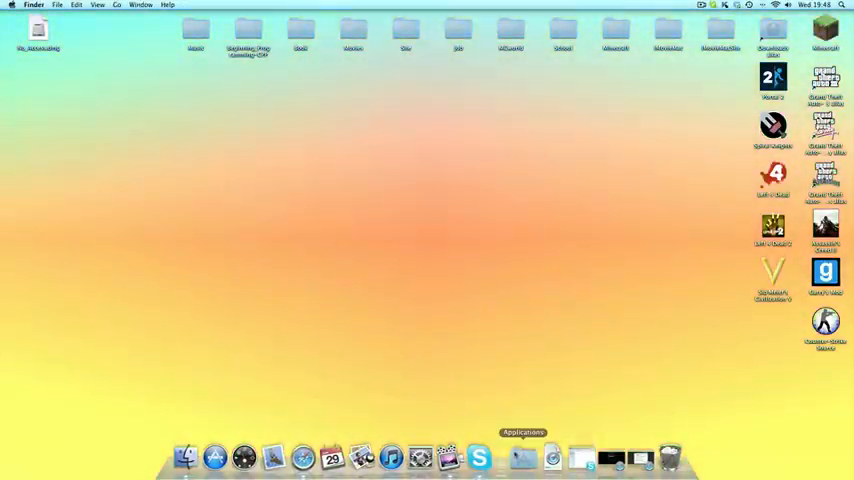
left_click(524, 456)
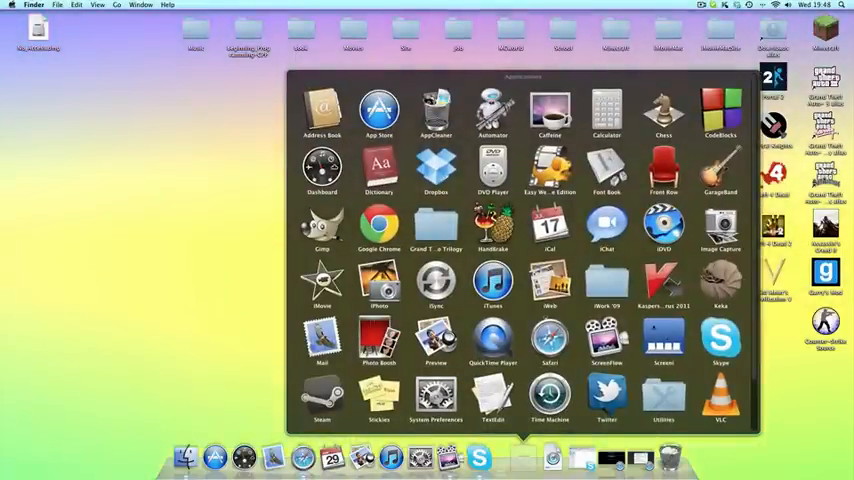